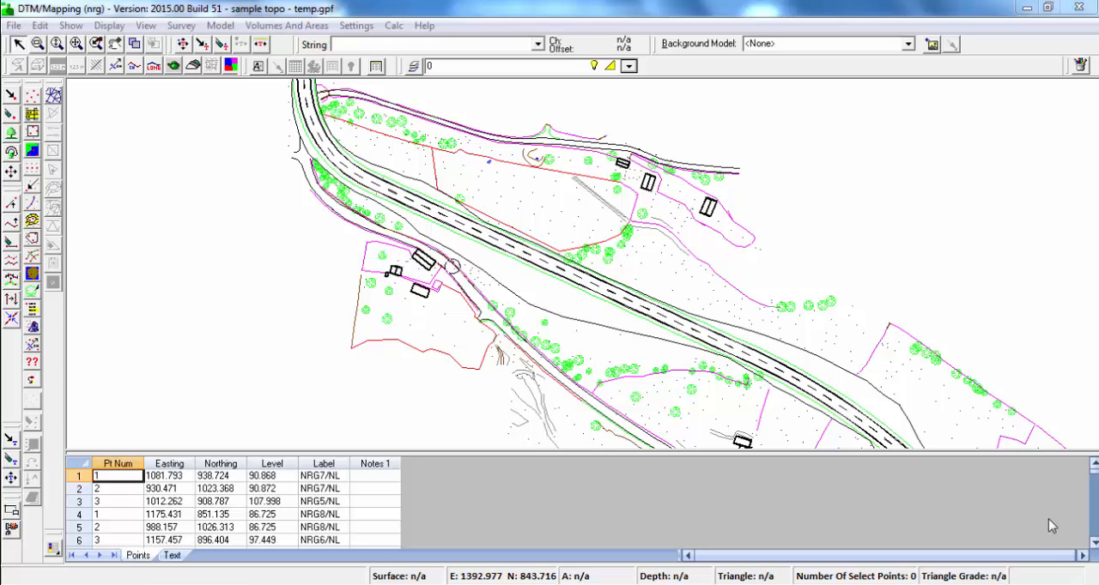
# Start triangulating the survey points and review the Advanced triangulation surface and boundary options
pyautogui.click(52, 95)
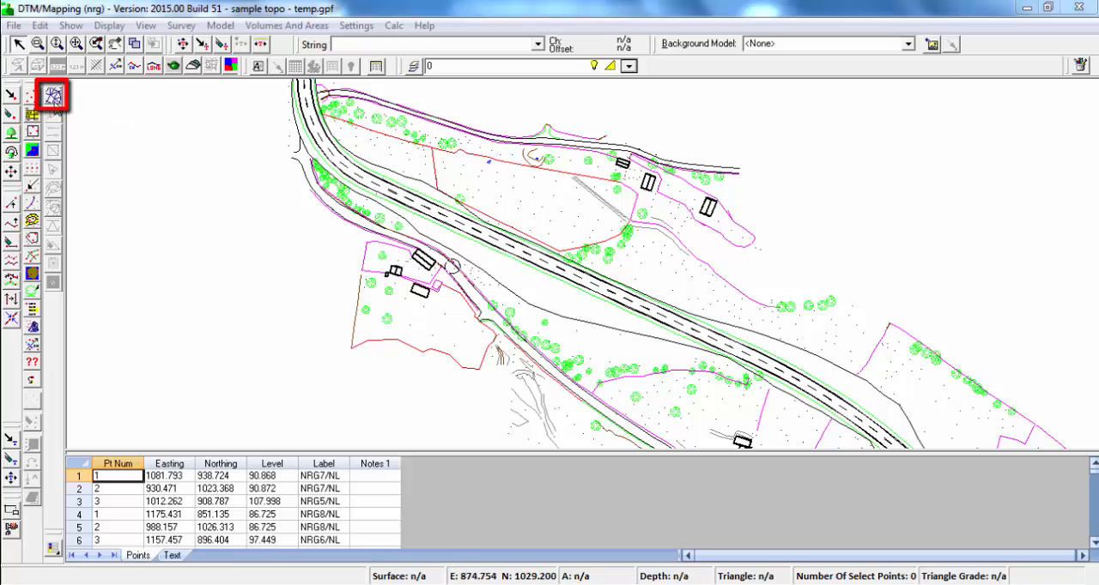
pyautogui.click(53, 95)
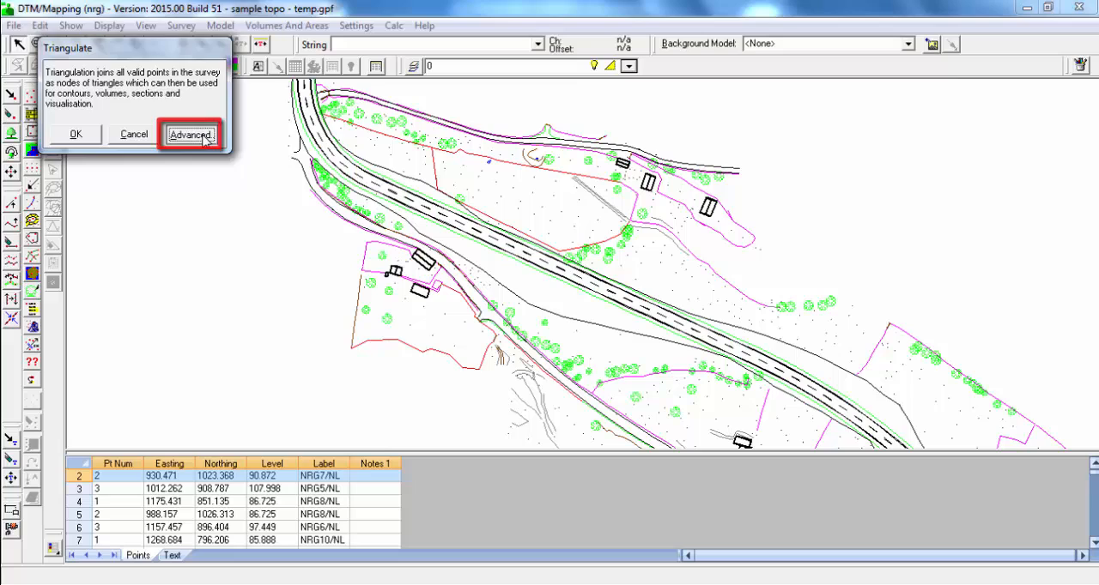
pyautogui.click(190, 135)
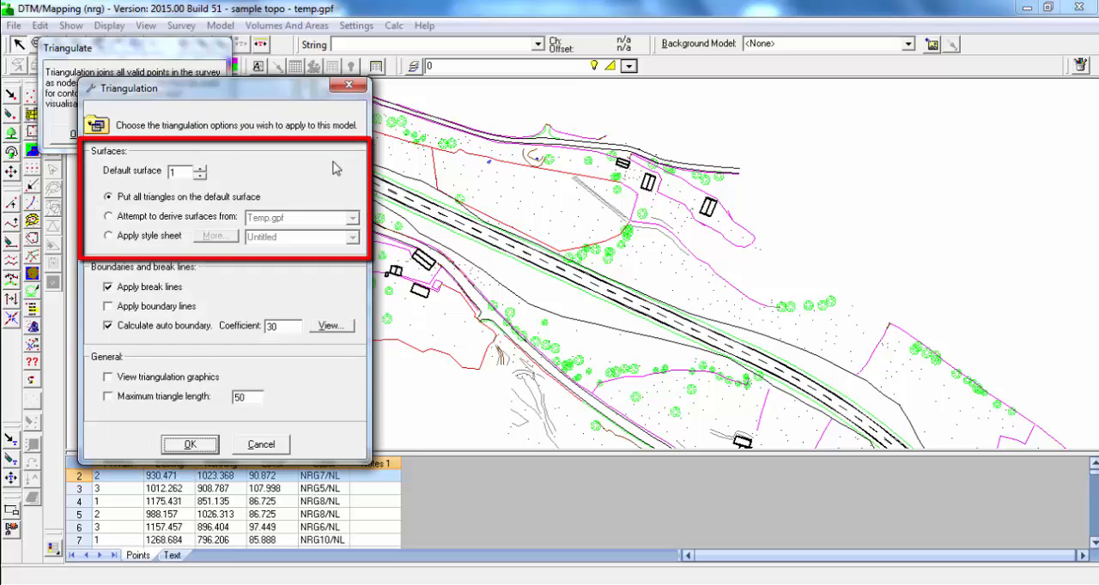
pyautogui.moveTo(330, 156)
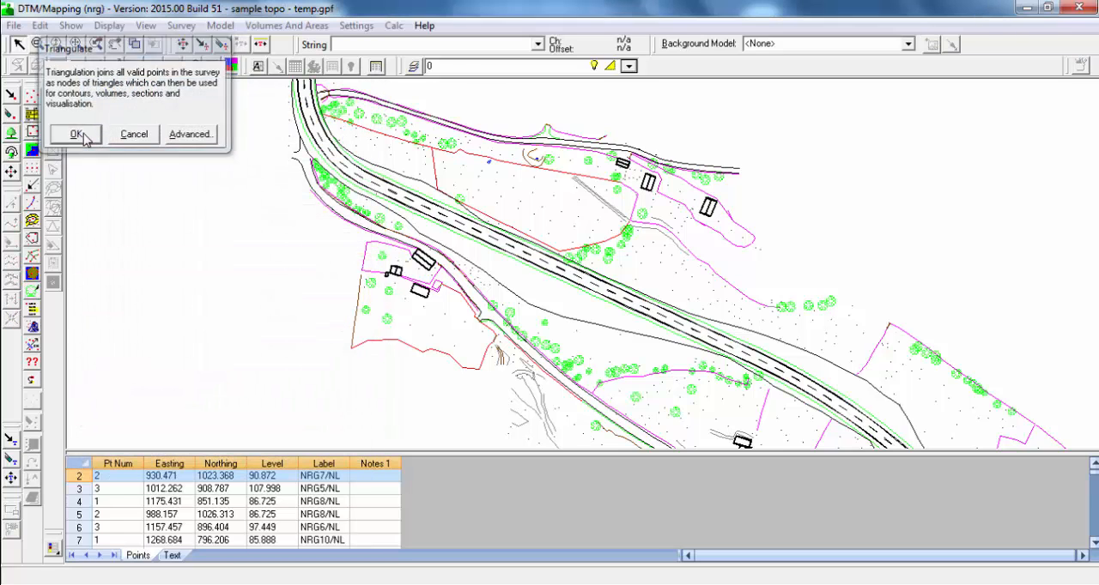
# Triangulate all valid survey points and turn on Contourable Triangles display
pyautogui.click(76, 134)
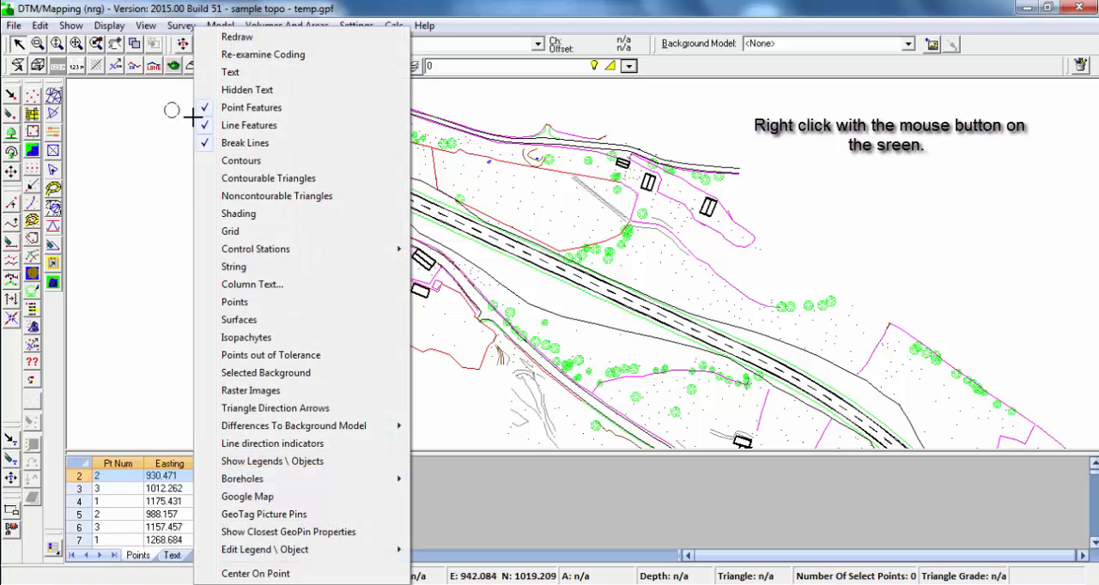
pyautogui.moveTo(269, 178)
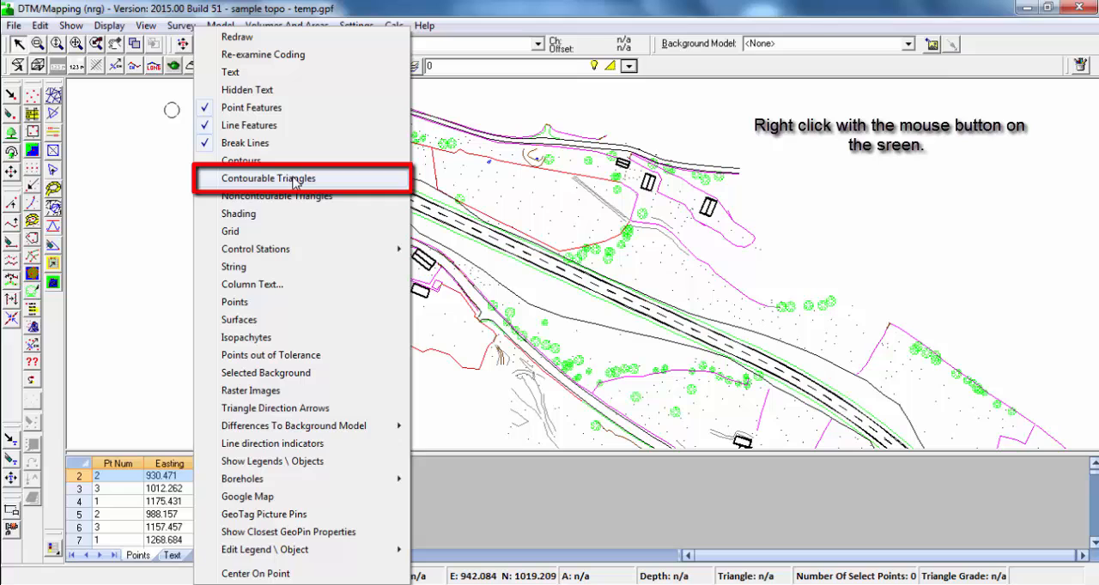
pyautogui.click(268, 179)
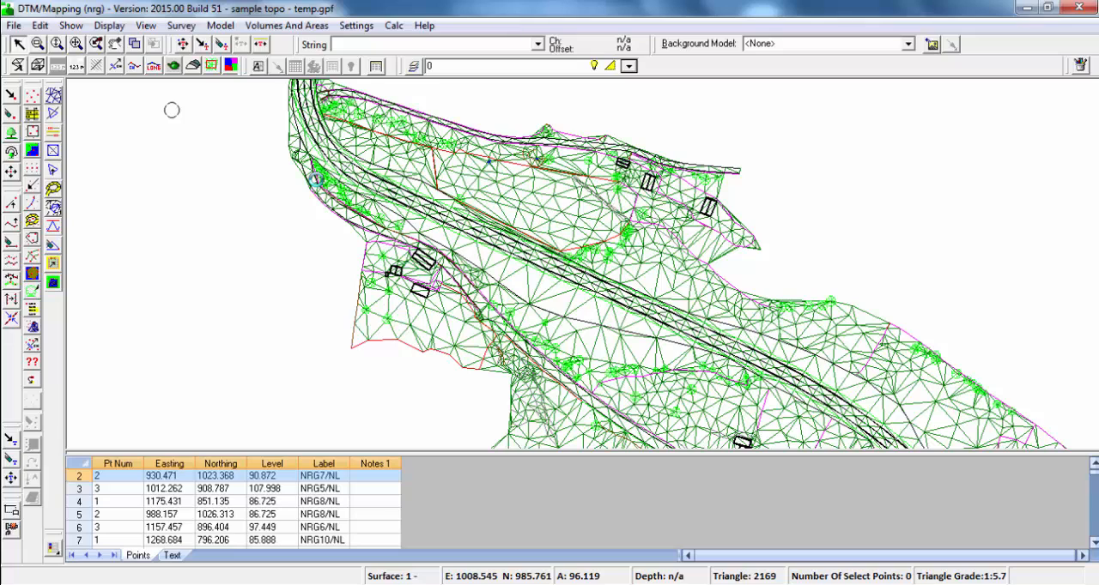
pyautogui.moveTo(309, 189)
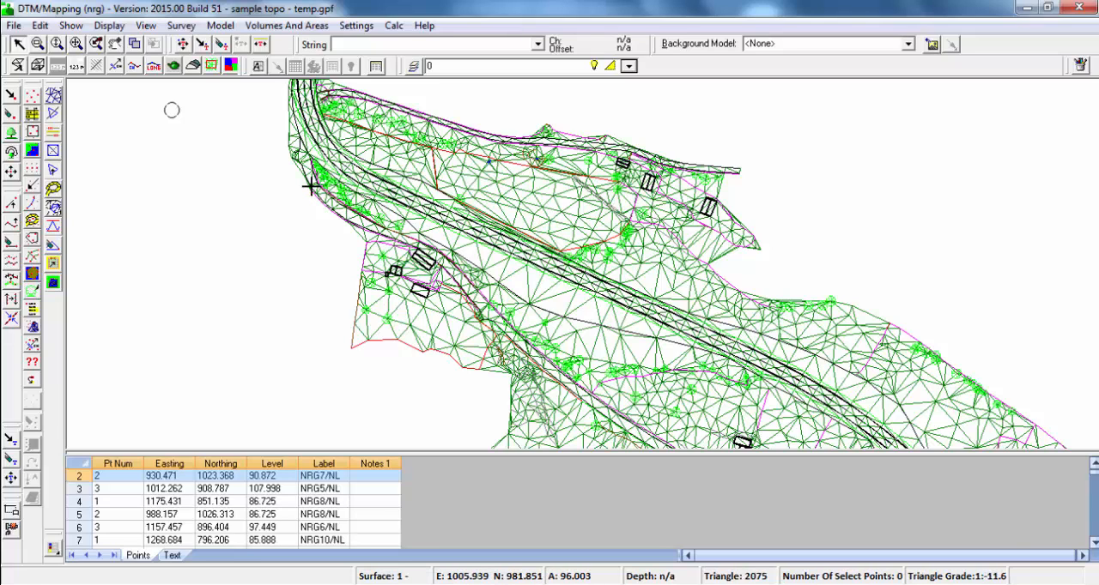
pyautogui.click(52, 112)
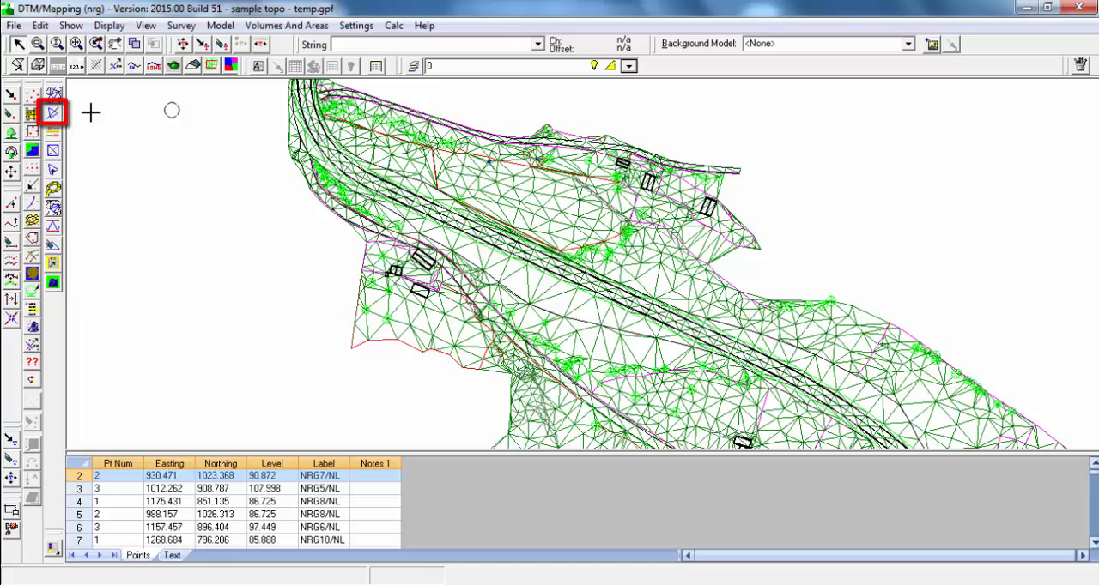
pyautogui.click(52, 113)
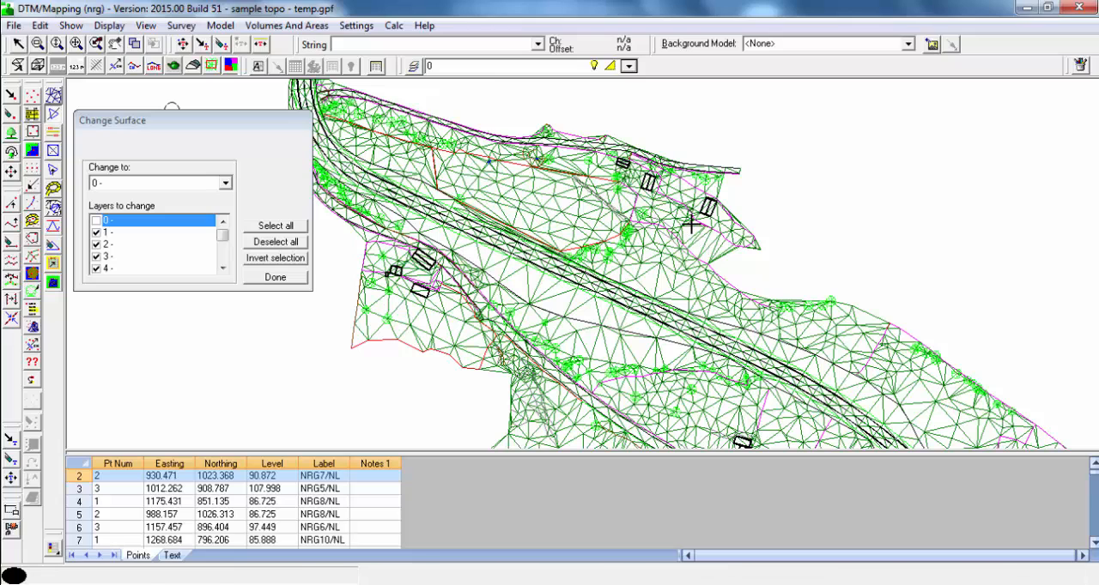
pyautogui.click(275, 276)
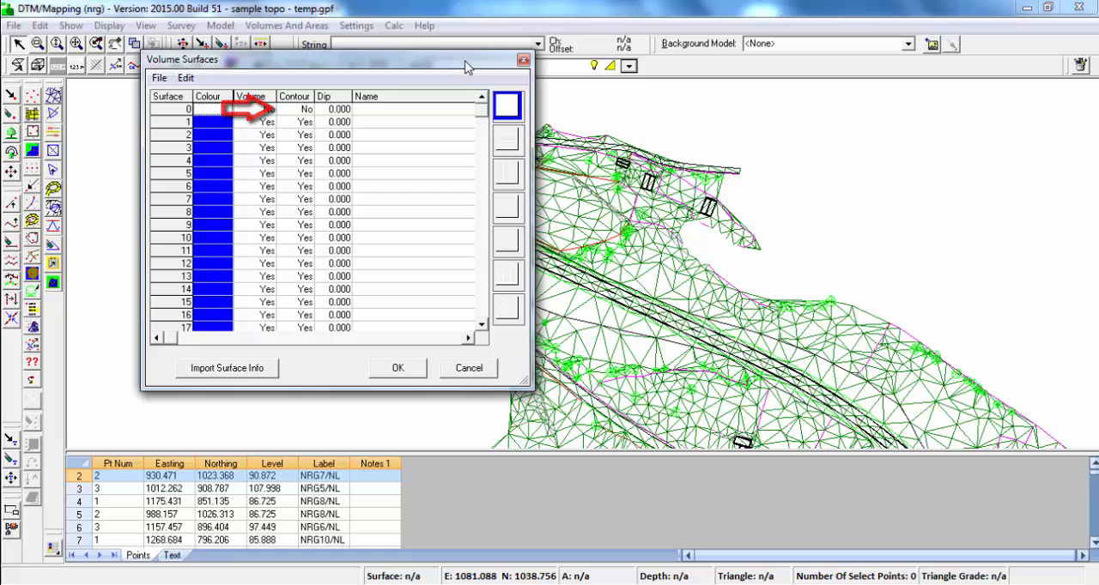
pyautogui.click(397, 367)
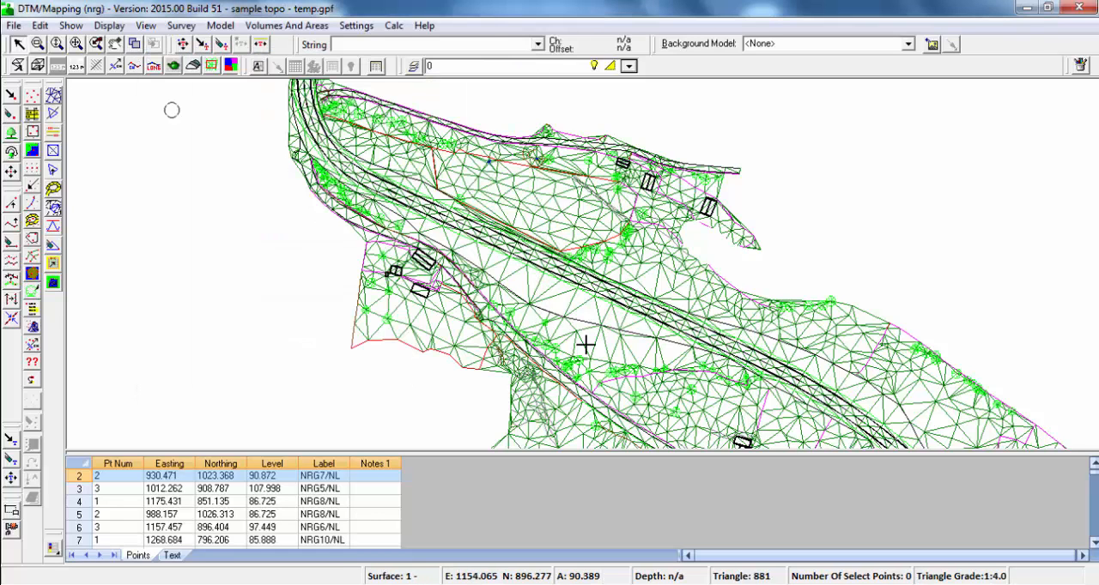
pyautogui.moveTo(671, 328)
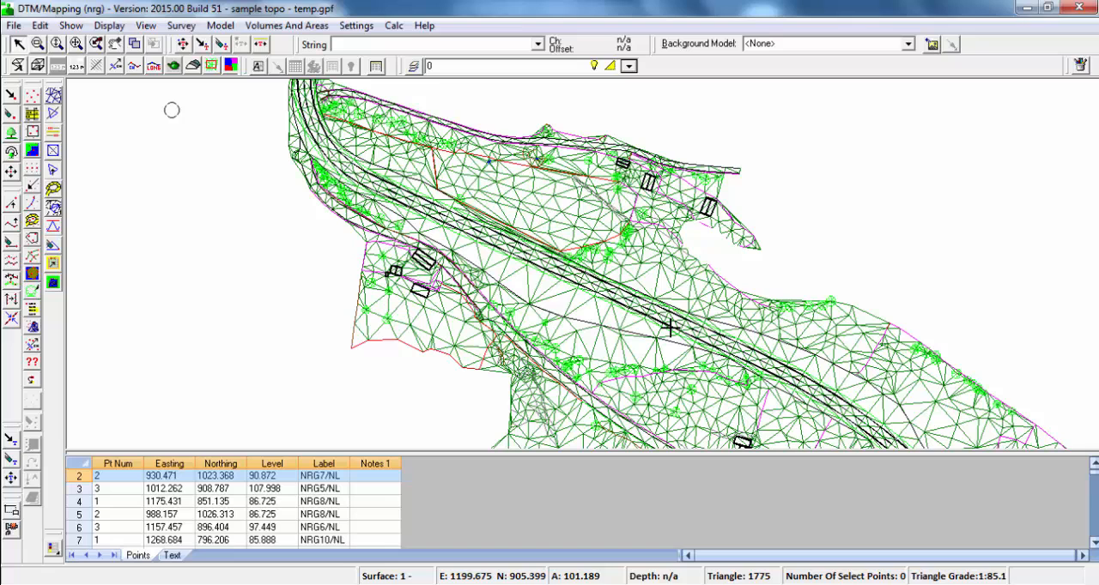
# Cut a cross-section through the terrain, view the rendered model, then show contours instead of triangles
pyautogui.click(192, 65)
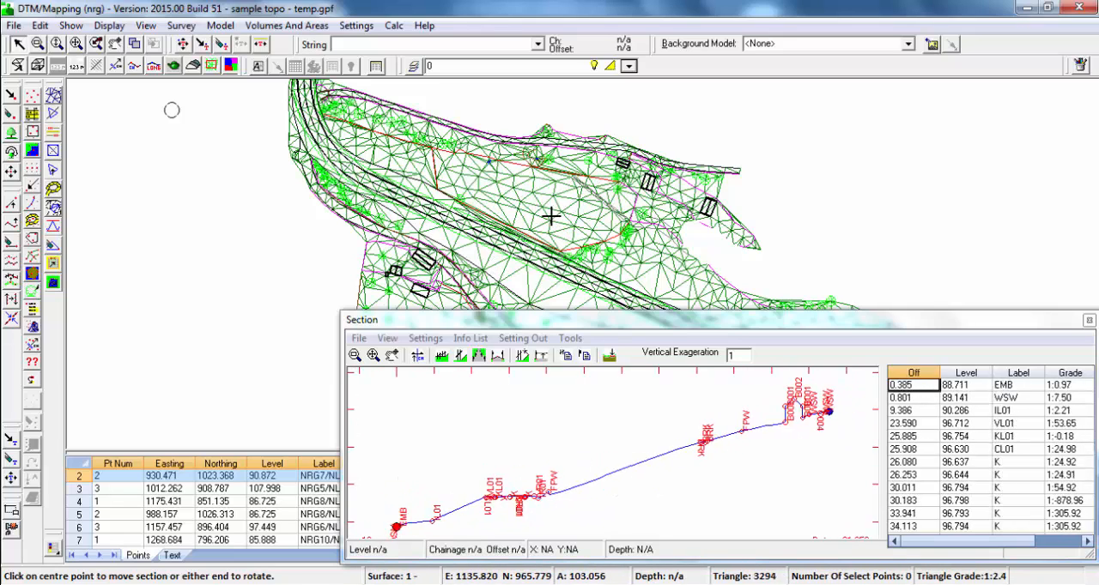
pyautogui.click(1090, 320)
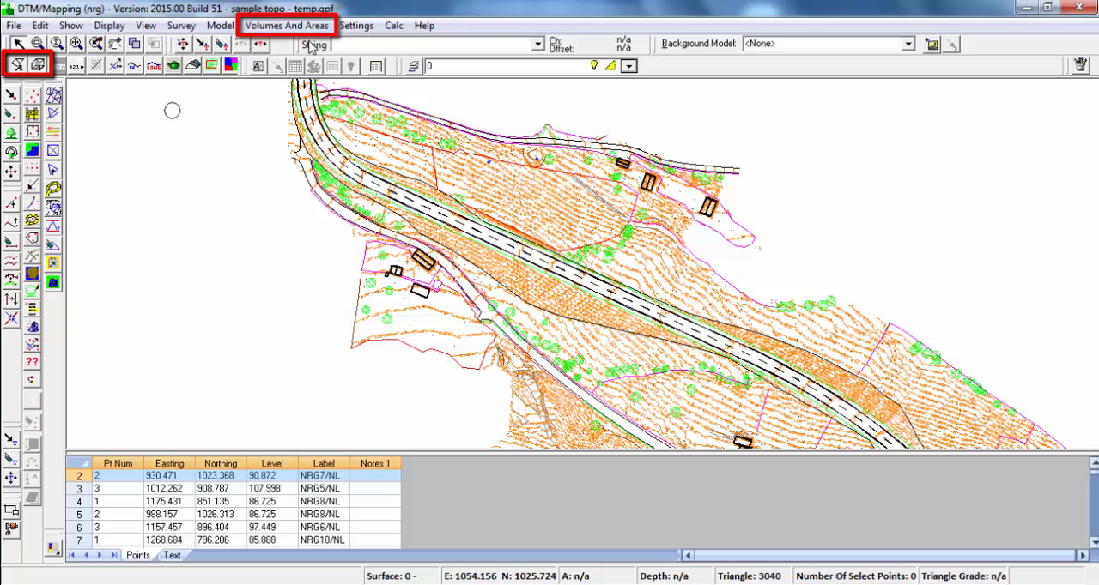
pyautogui.click(286, 25)
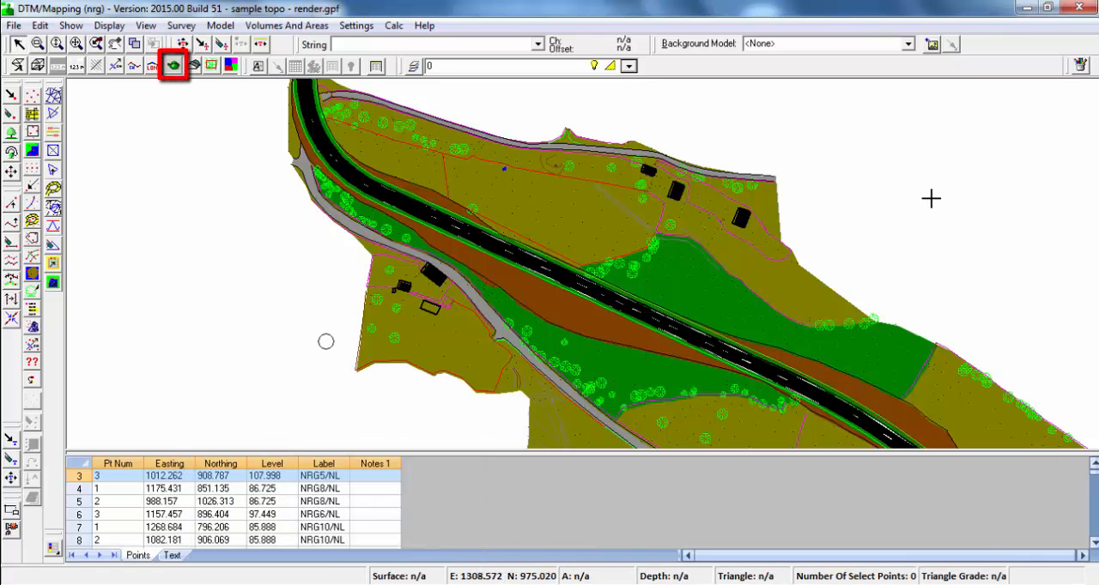
pyautogui.click(173, 65)
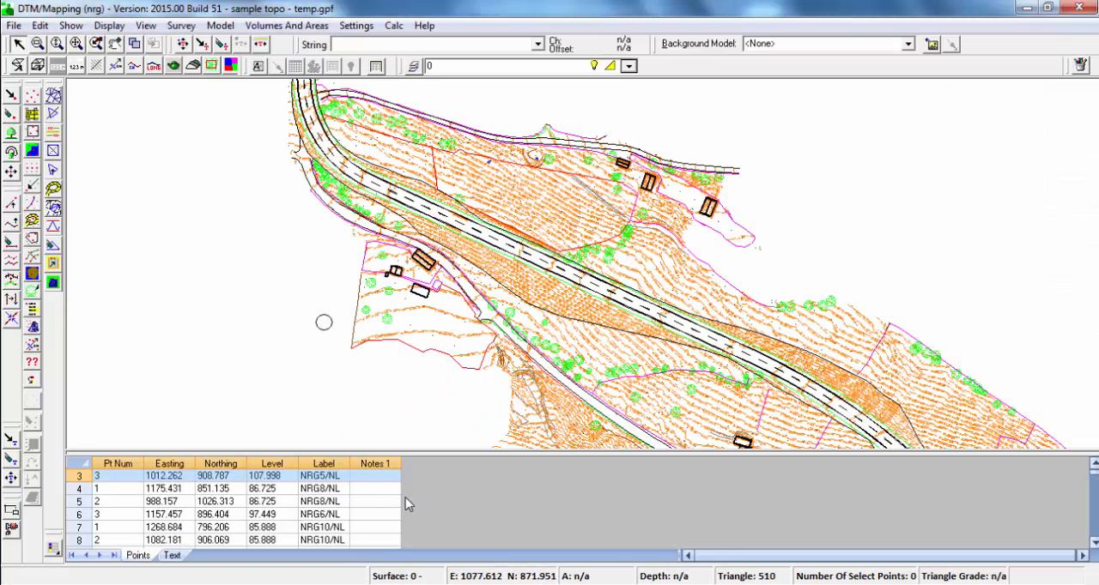
# Switch the drawing display back to triangles and bring up the triangle editing commands
pyautogui.click(108, 25)
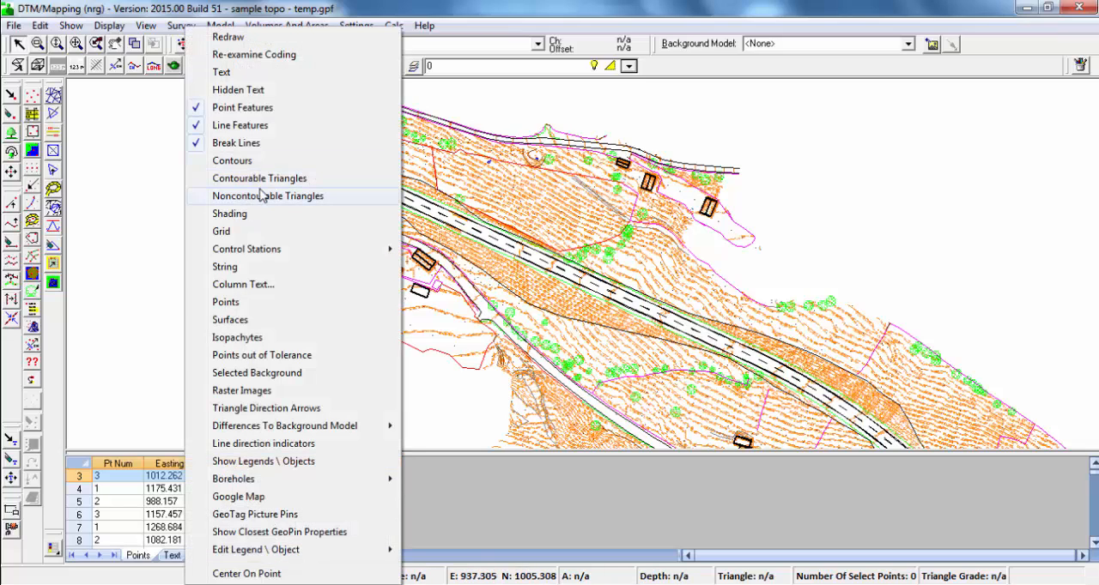
pyautogui.click(259, 178)
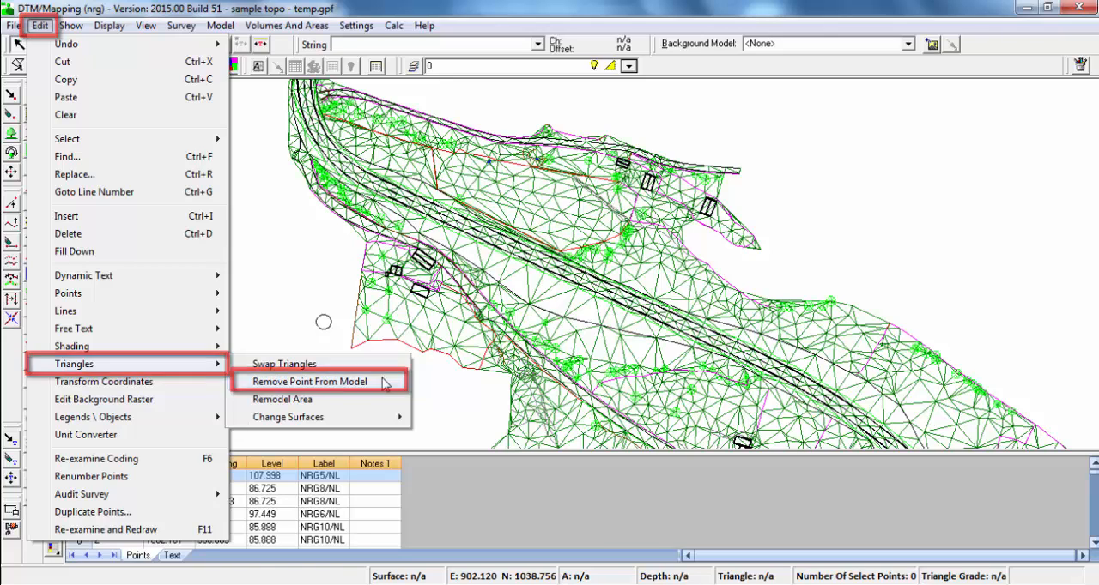
# Remove survey points 281 and 280 from the triangle model
pyautogui.click(311, 381)
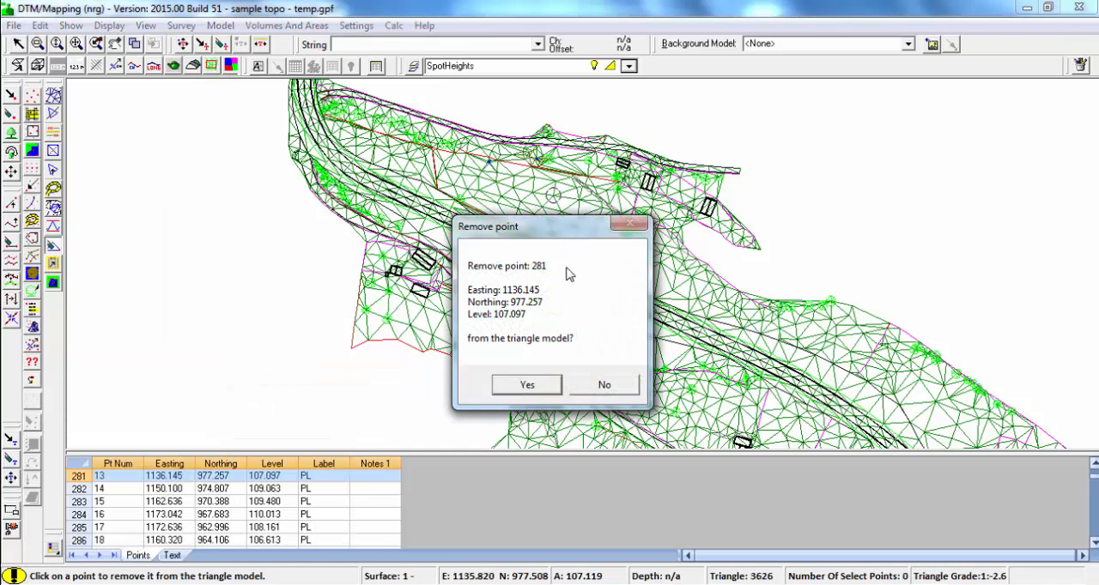
pyautogui.click(526, 384)
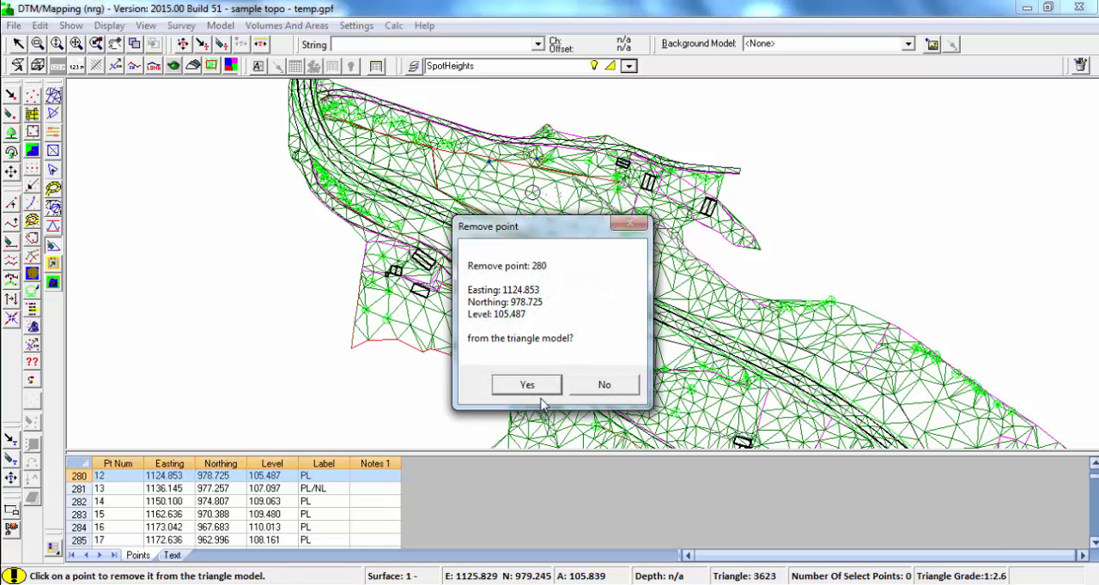
pyautogui.click(526, 385)
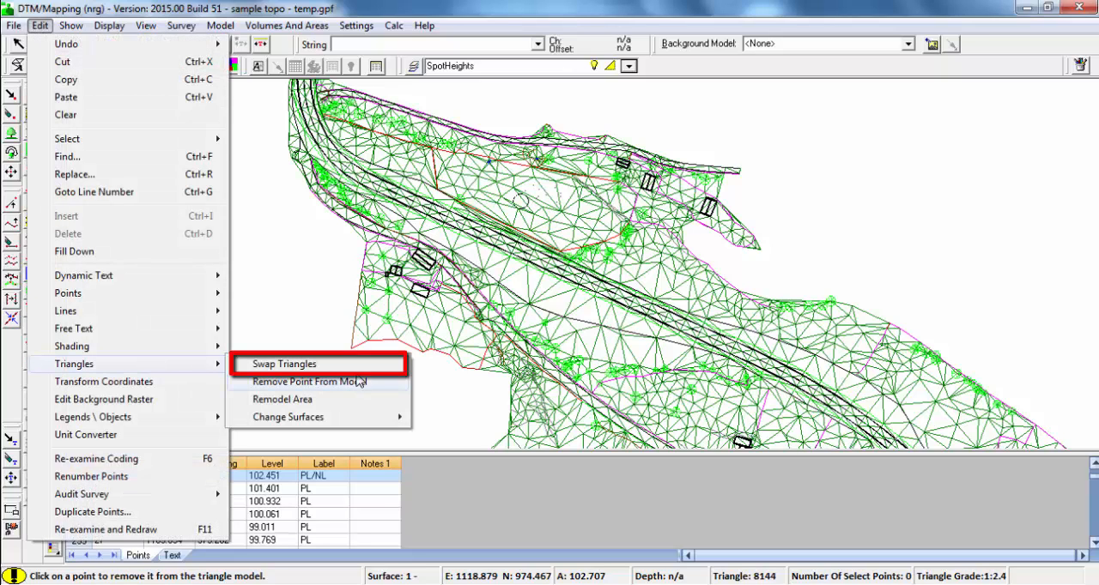
pyautogui.click(309, 381)
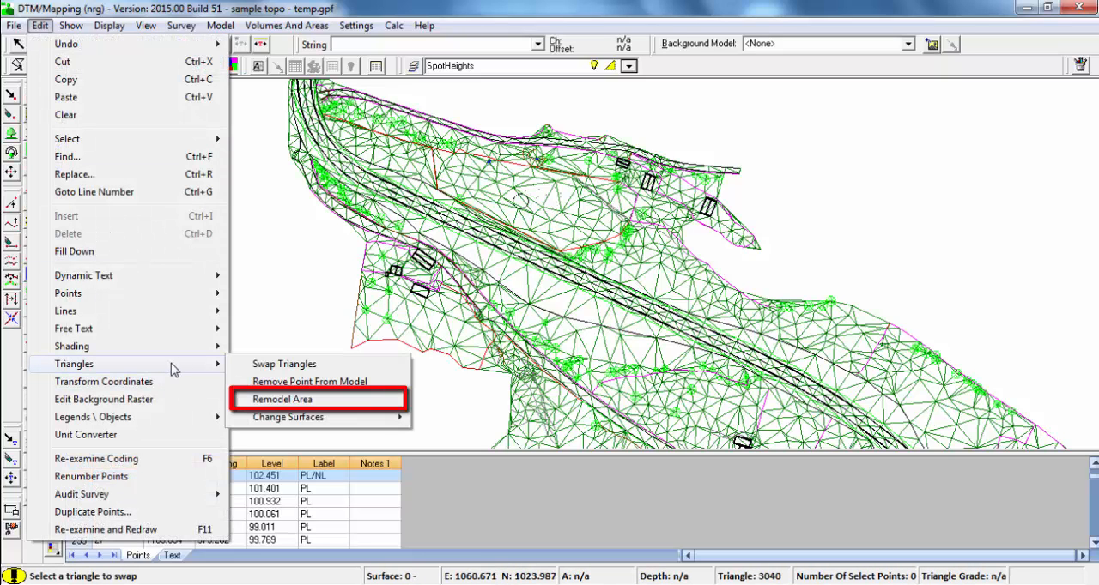
pyautogui.moveTo(364, 404)
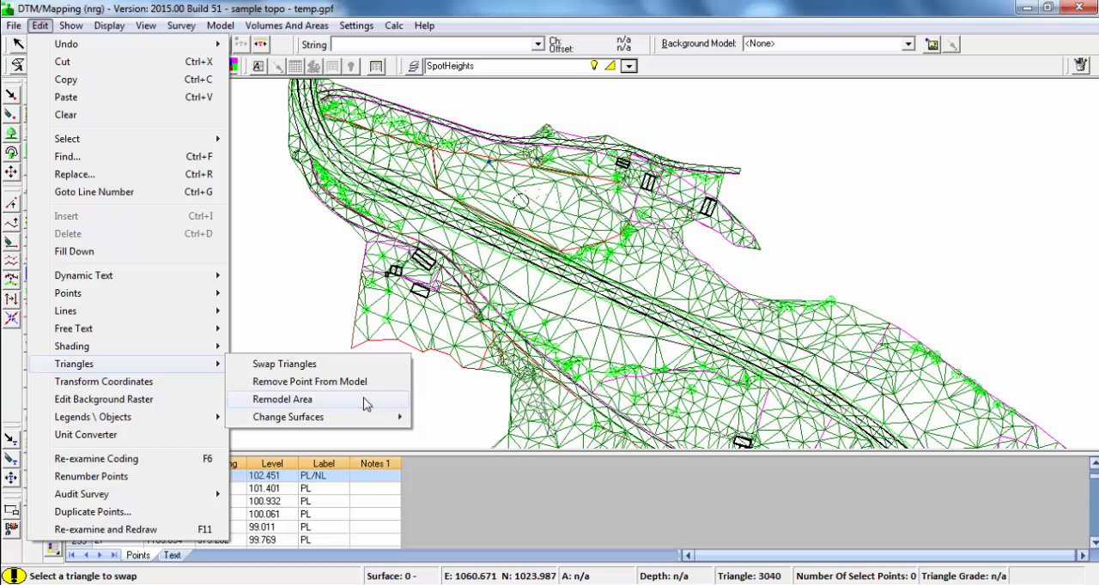
pyautogui.moveTo(375, 407)
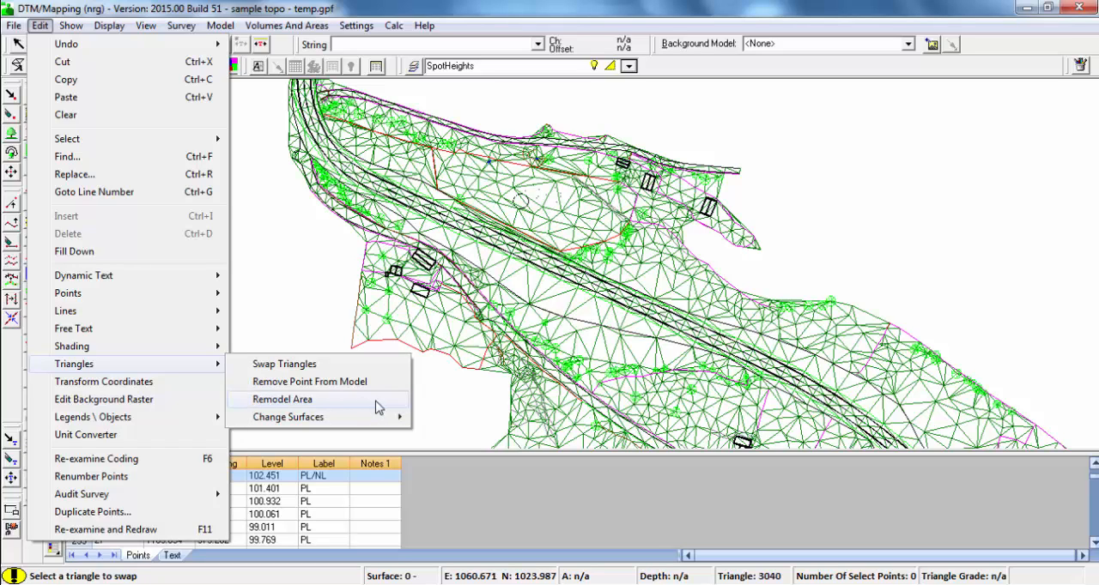